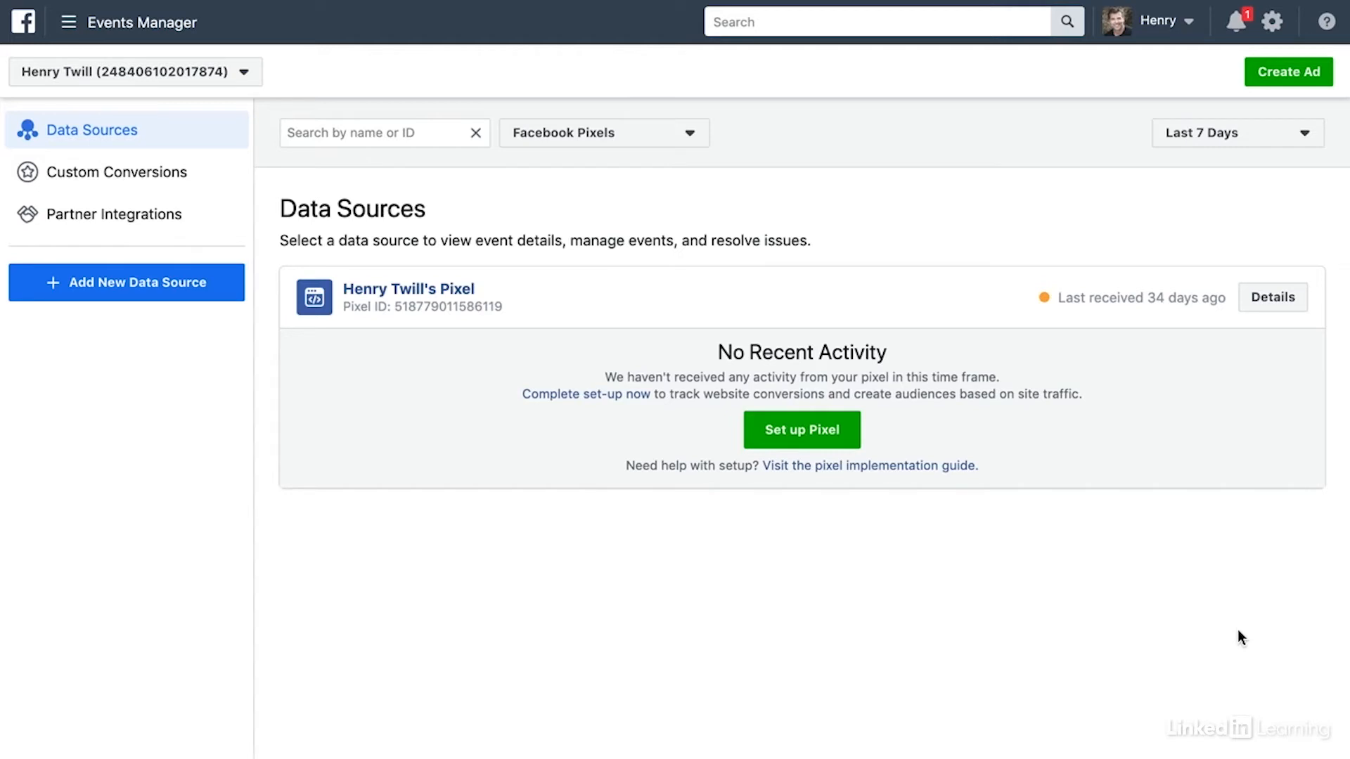
# Navigate via Business Tools to the Pixels data source and start the pixel code setup.
pyautogui.click(67, 21)
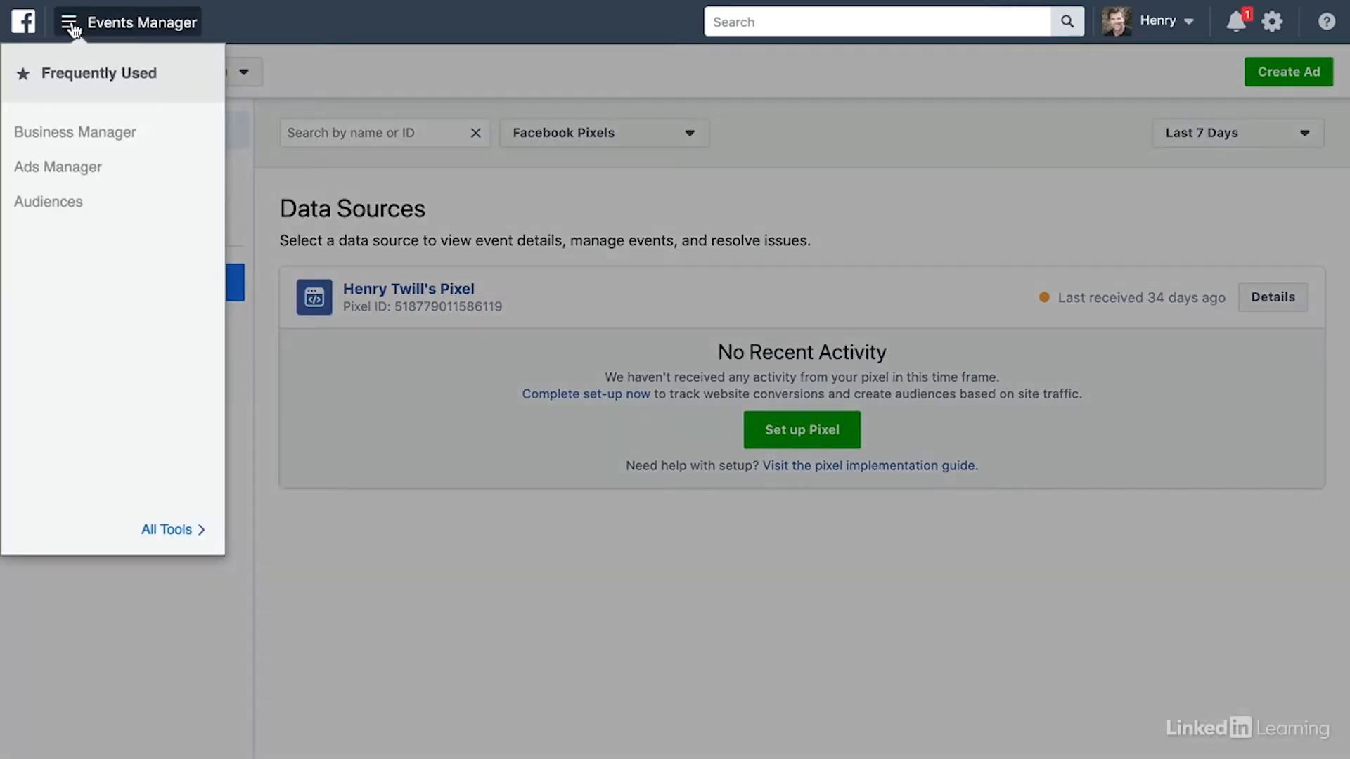
pyautogui.click(167, 530)
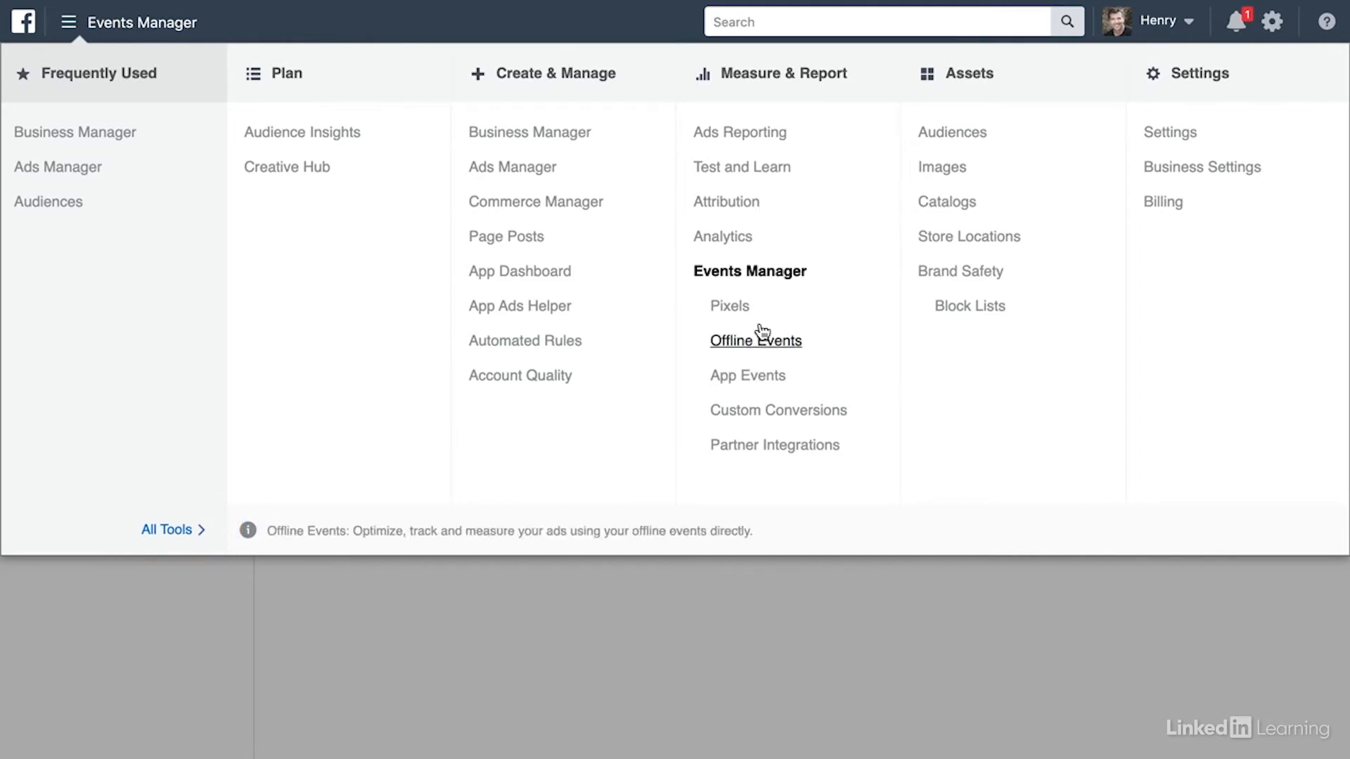
pyautogui.moveTo(730, 305)
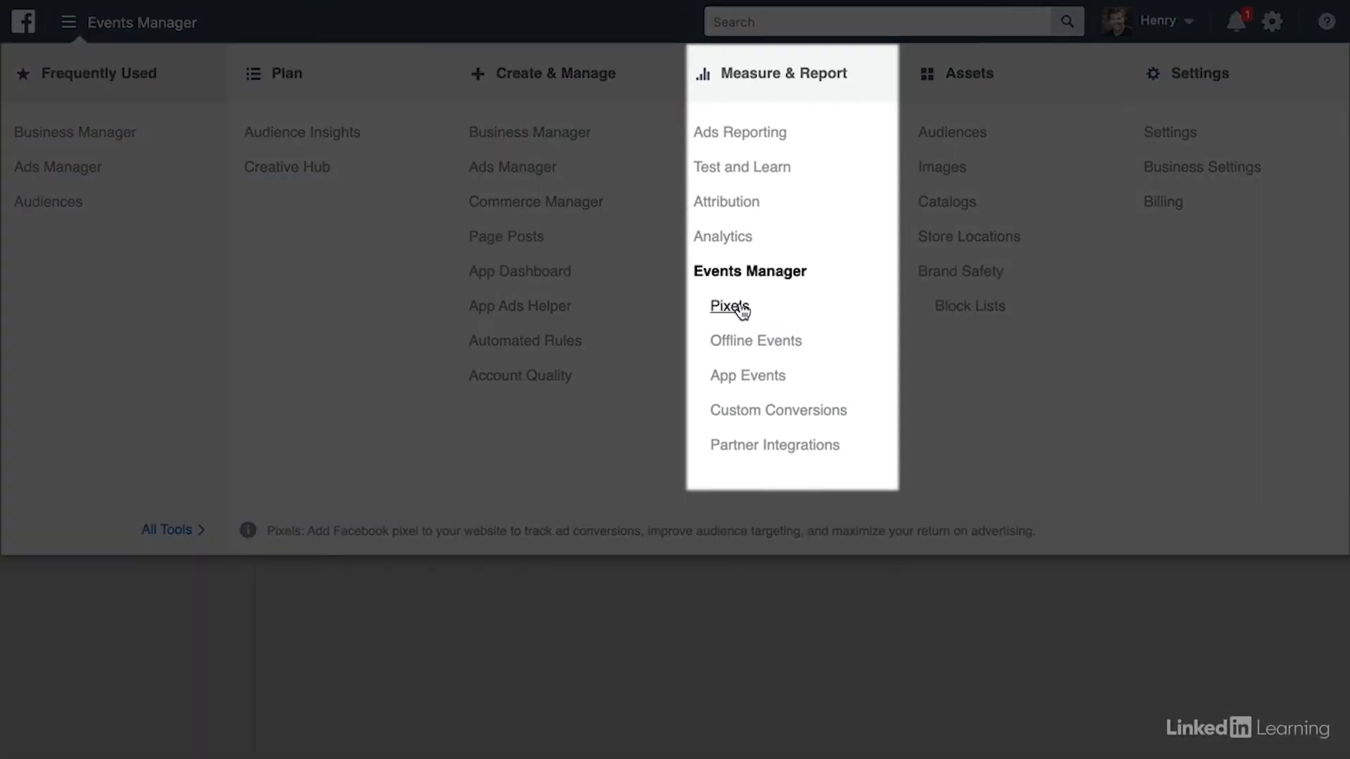
pyautogui.click(725, 306)
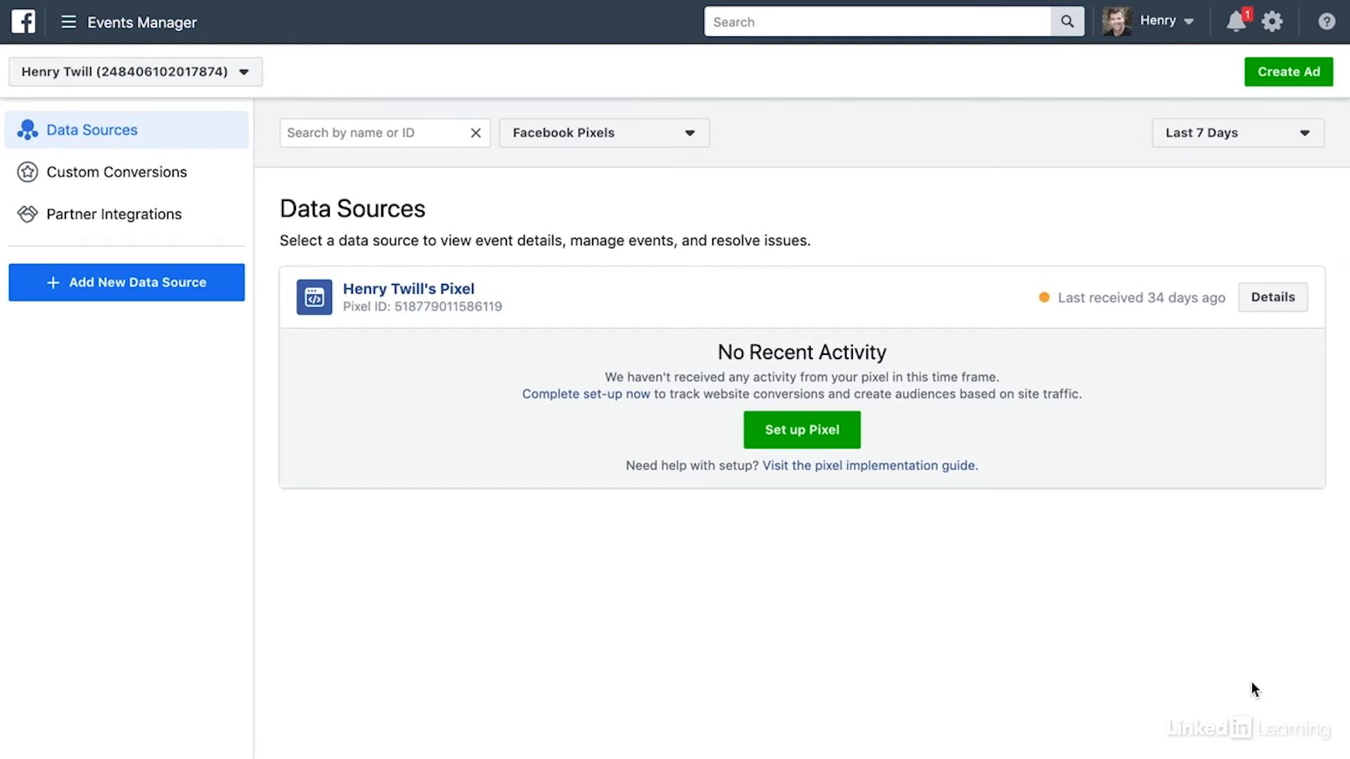
pyautogui.click(800, 430)
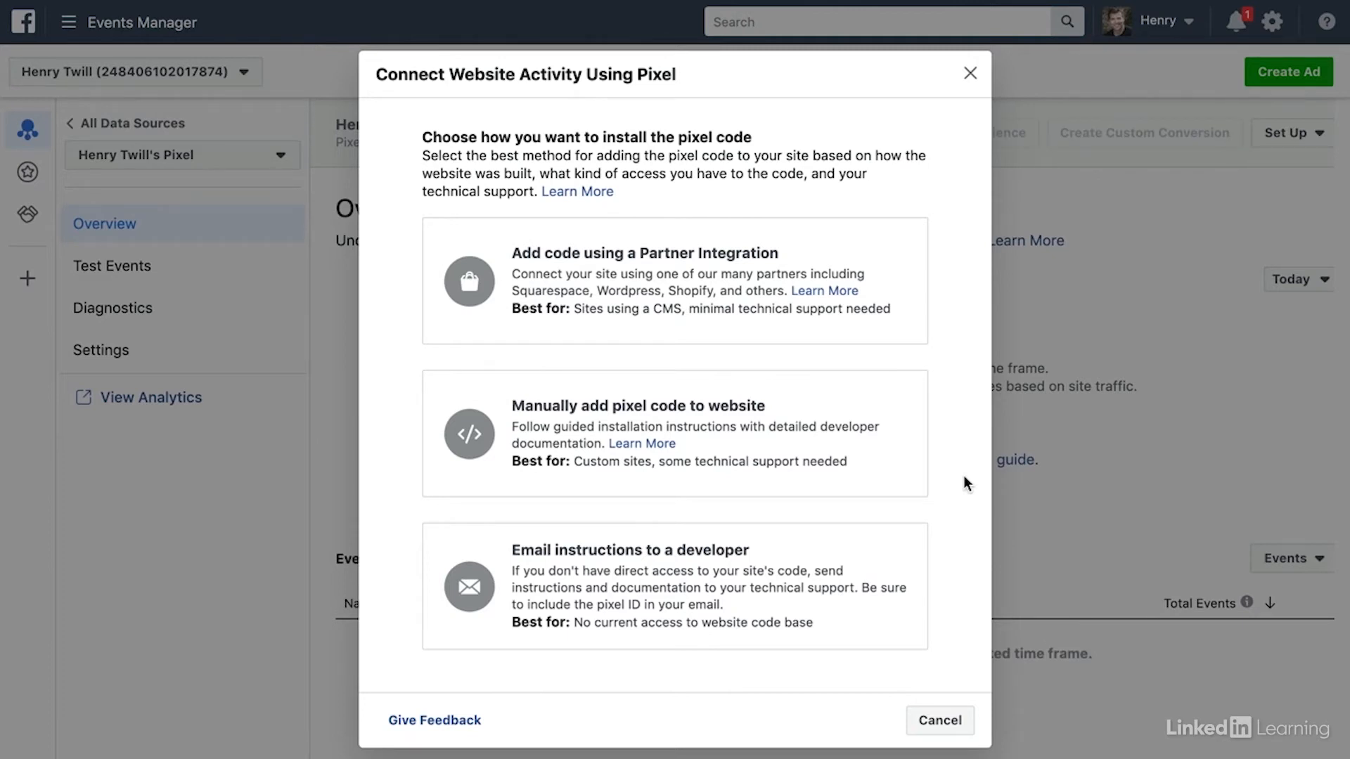
pyautogui.moveTo(962, 290)
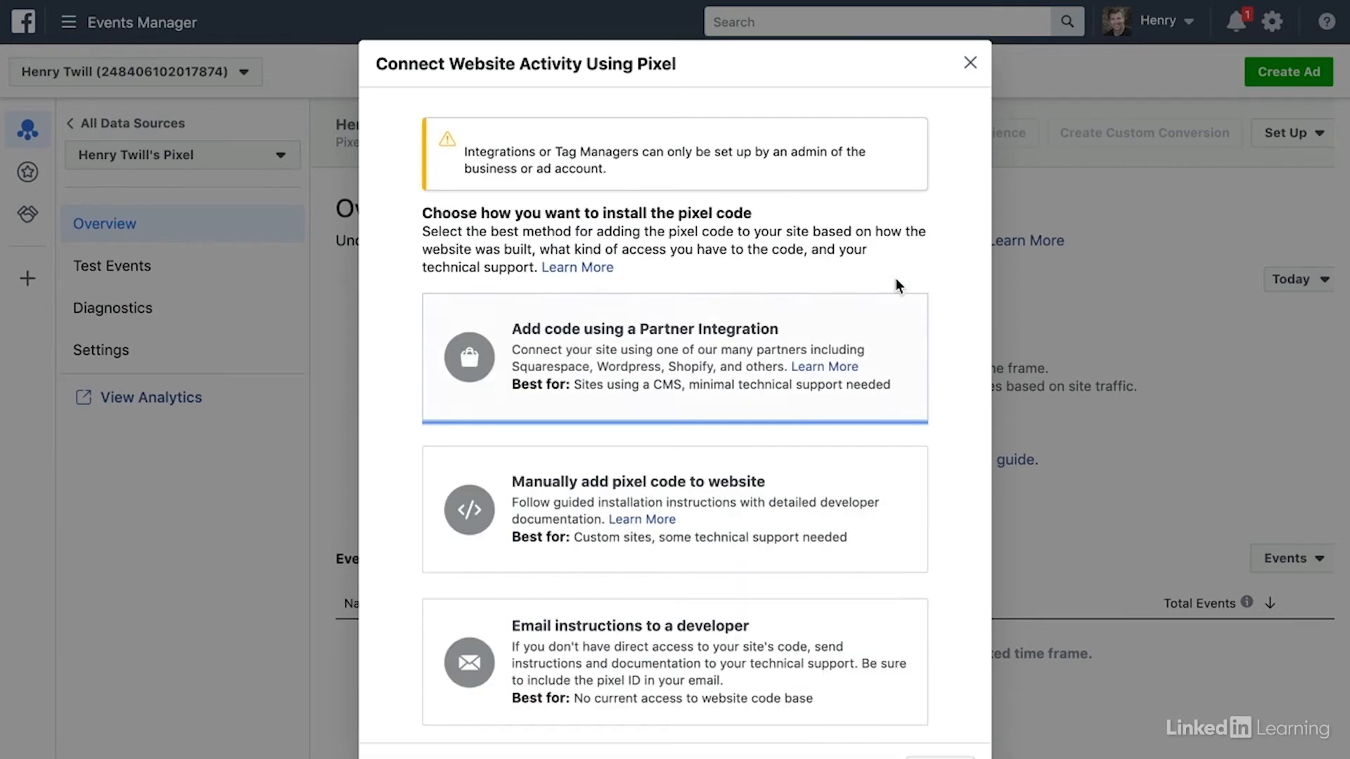
pyautogui.moveTo(959, 404)
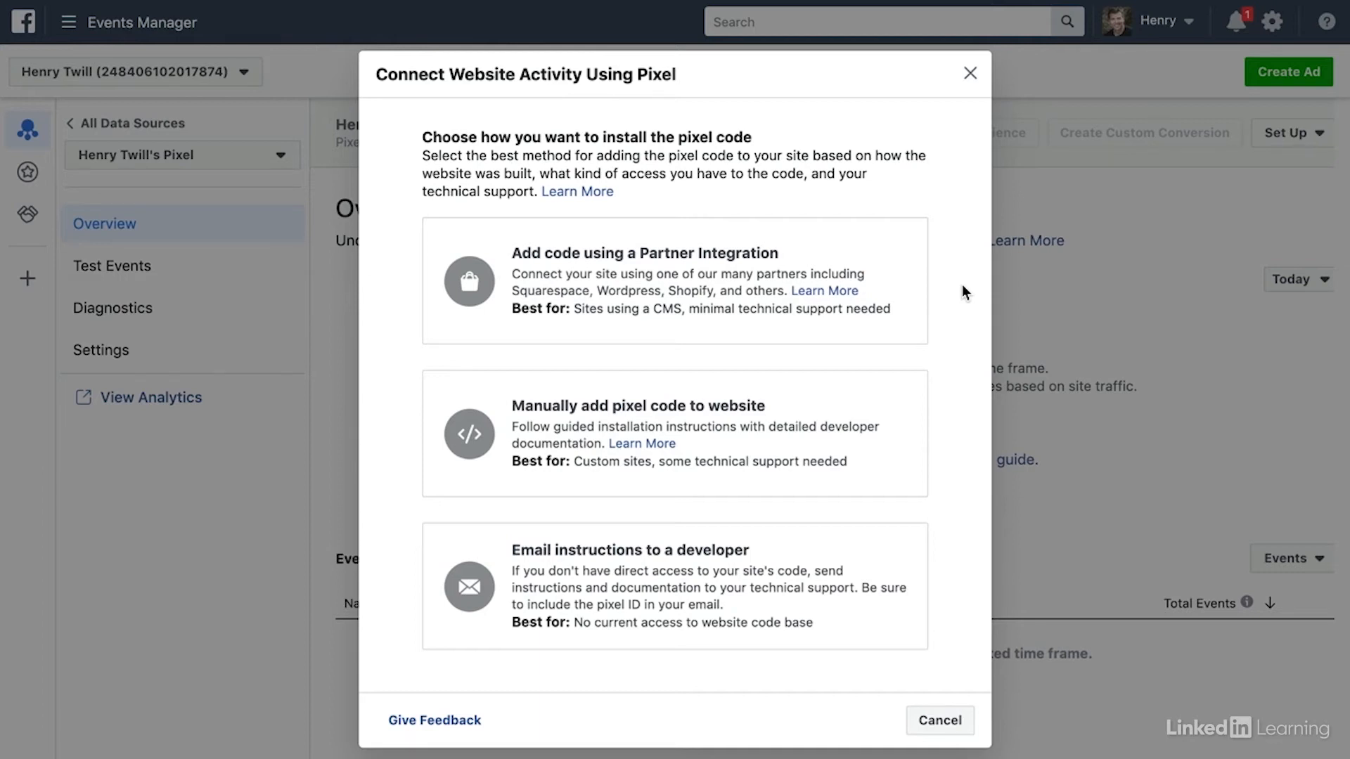
pyautogui.moveTo(966, 446)
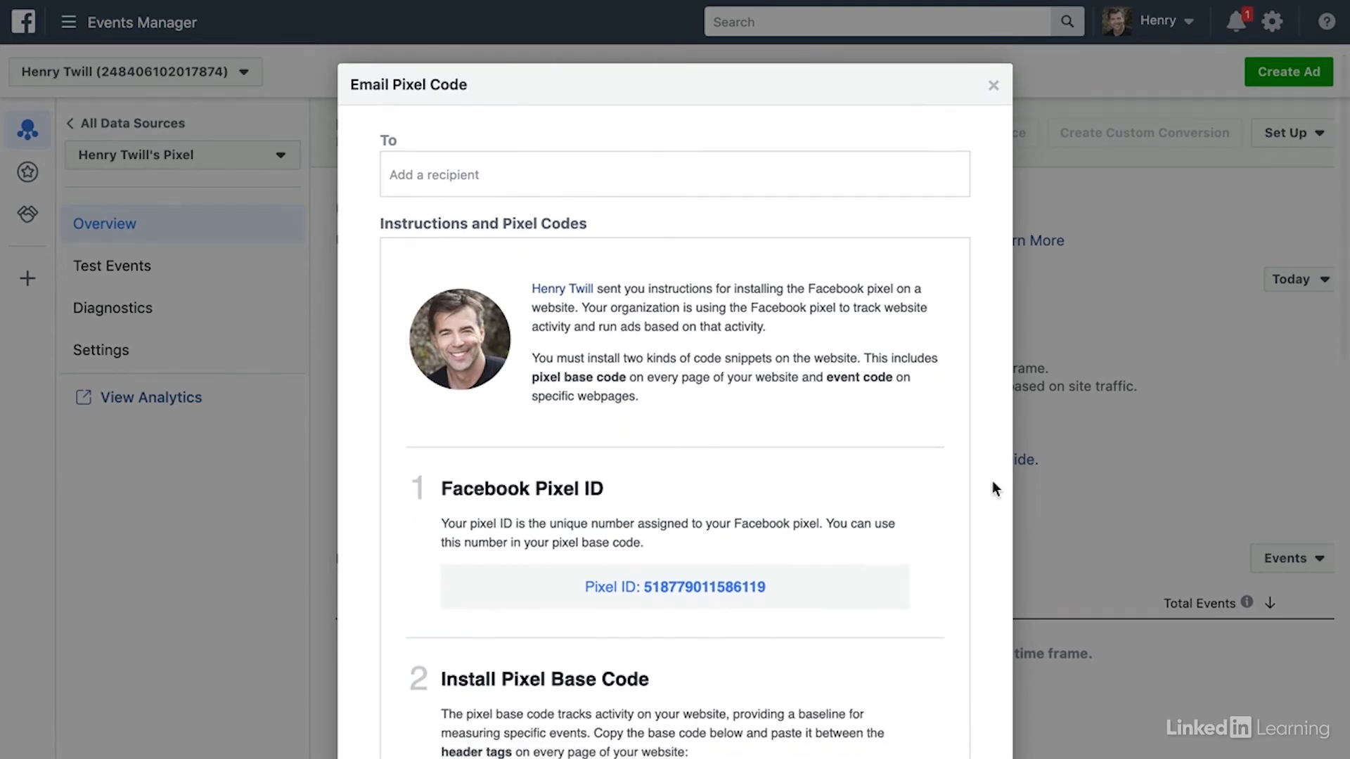
pyautogui.moveTo(1001, 599)
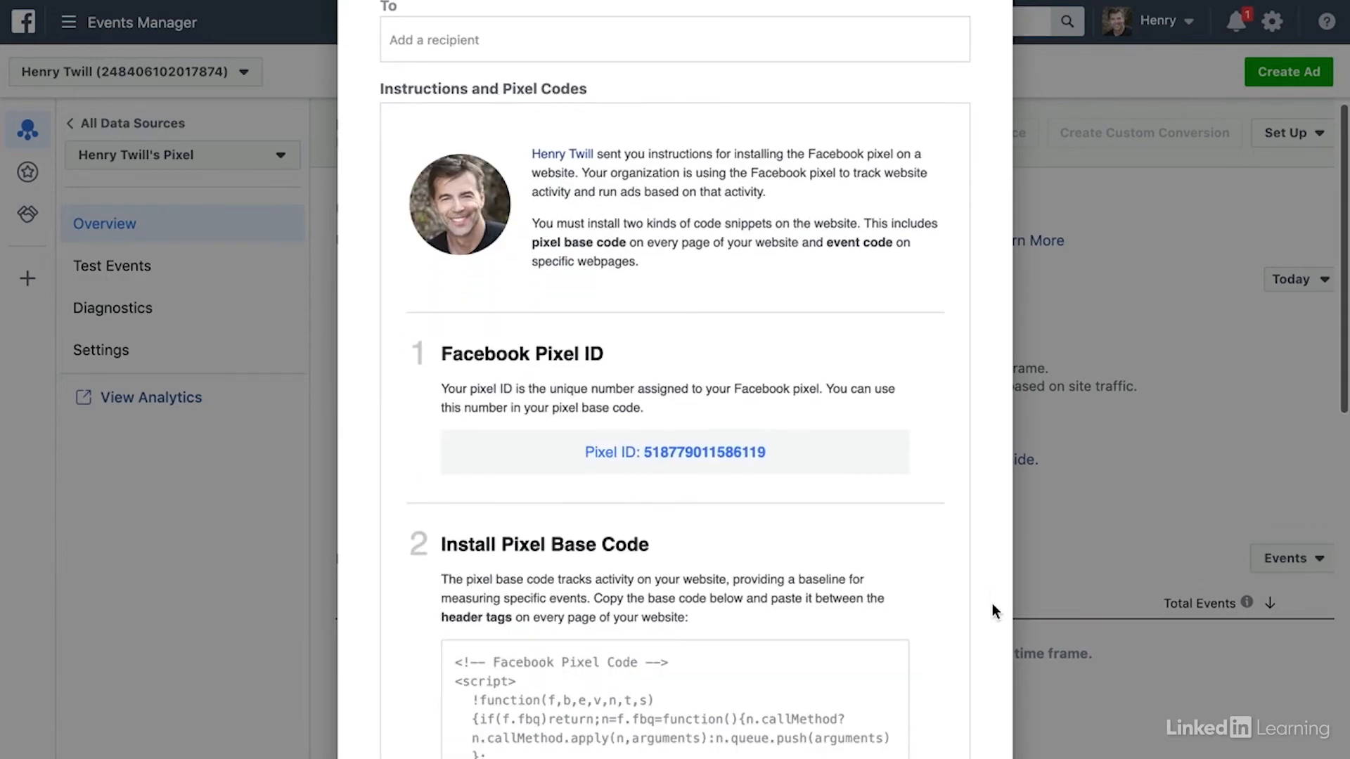
# Scroll through the Email Pixel Code instructions, then close the dialog to the pixel overview.
pyautogui.scroll(-3)
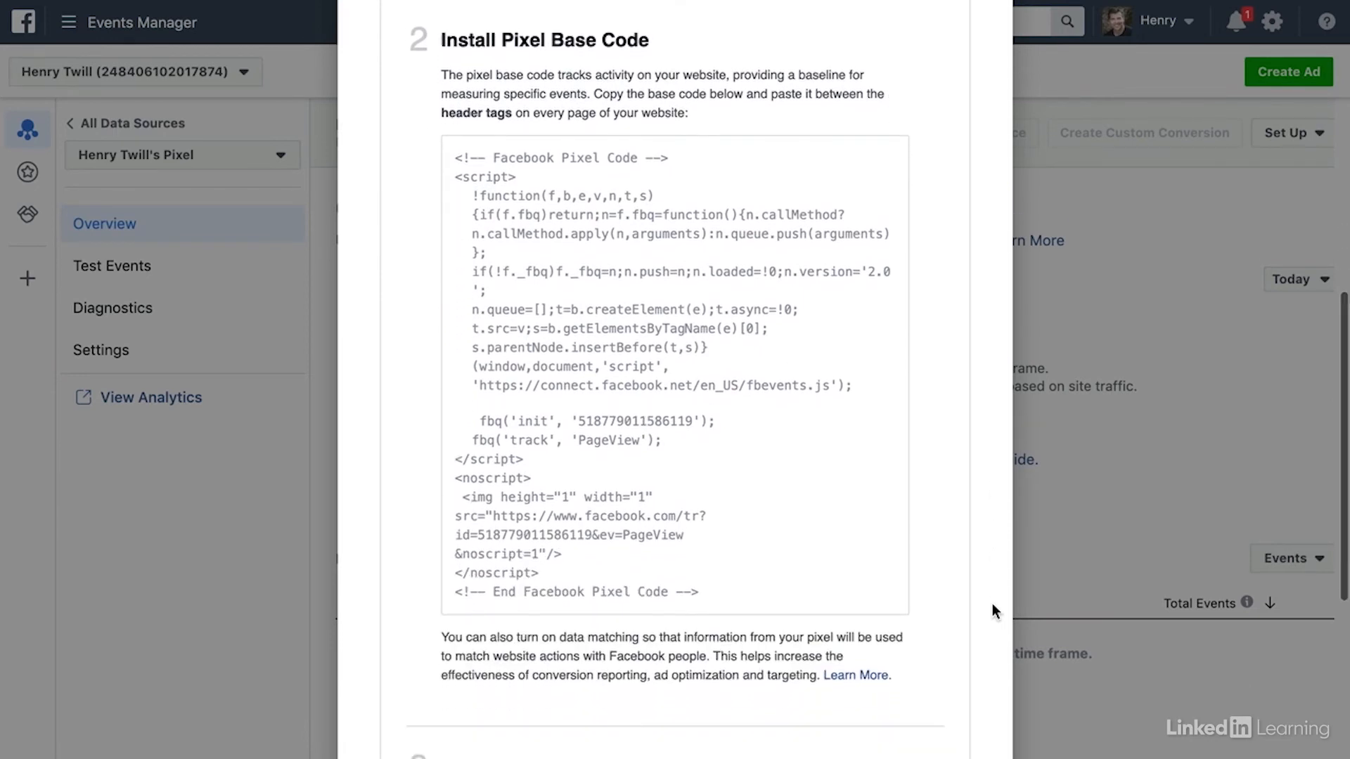
pyautogui.scroll(-3)
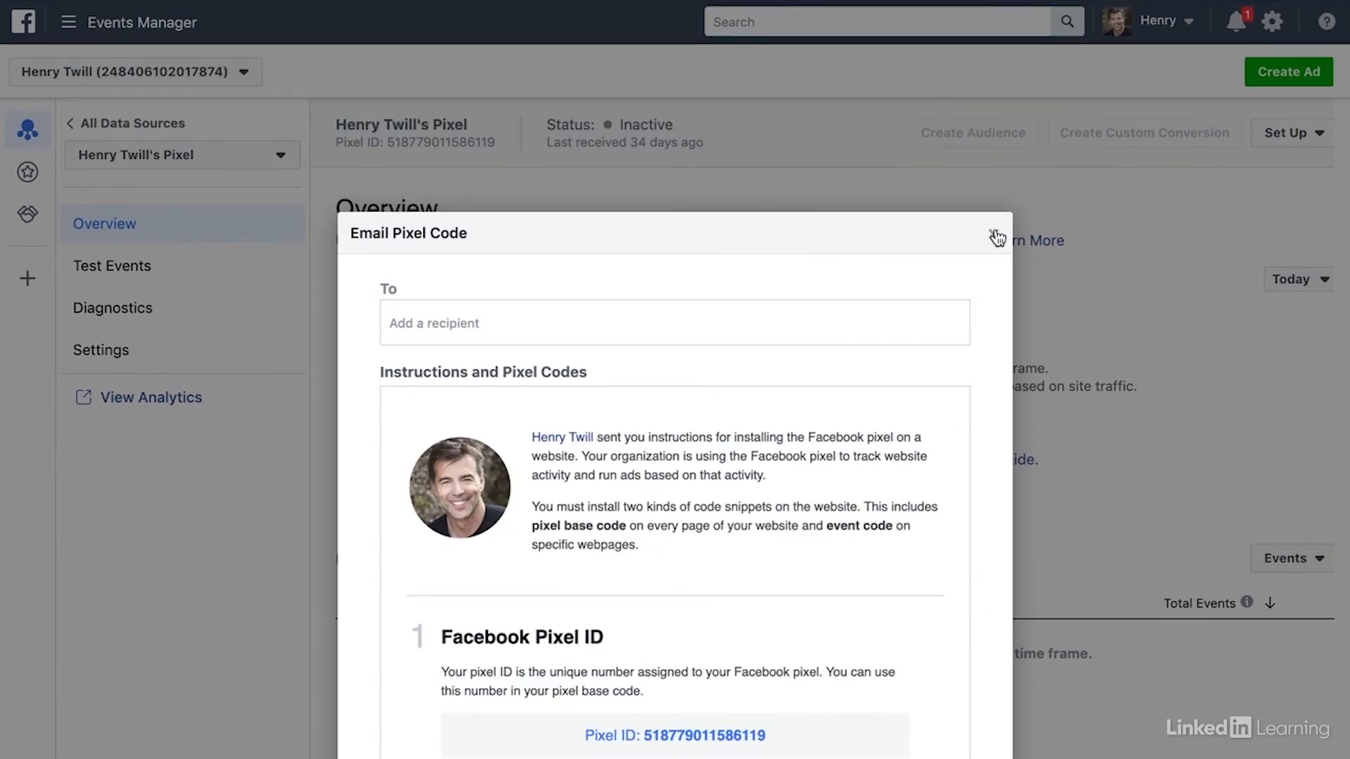
pyautogui.click(996, 236)
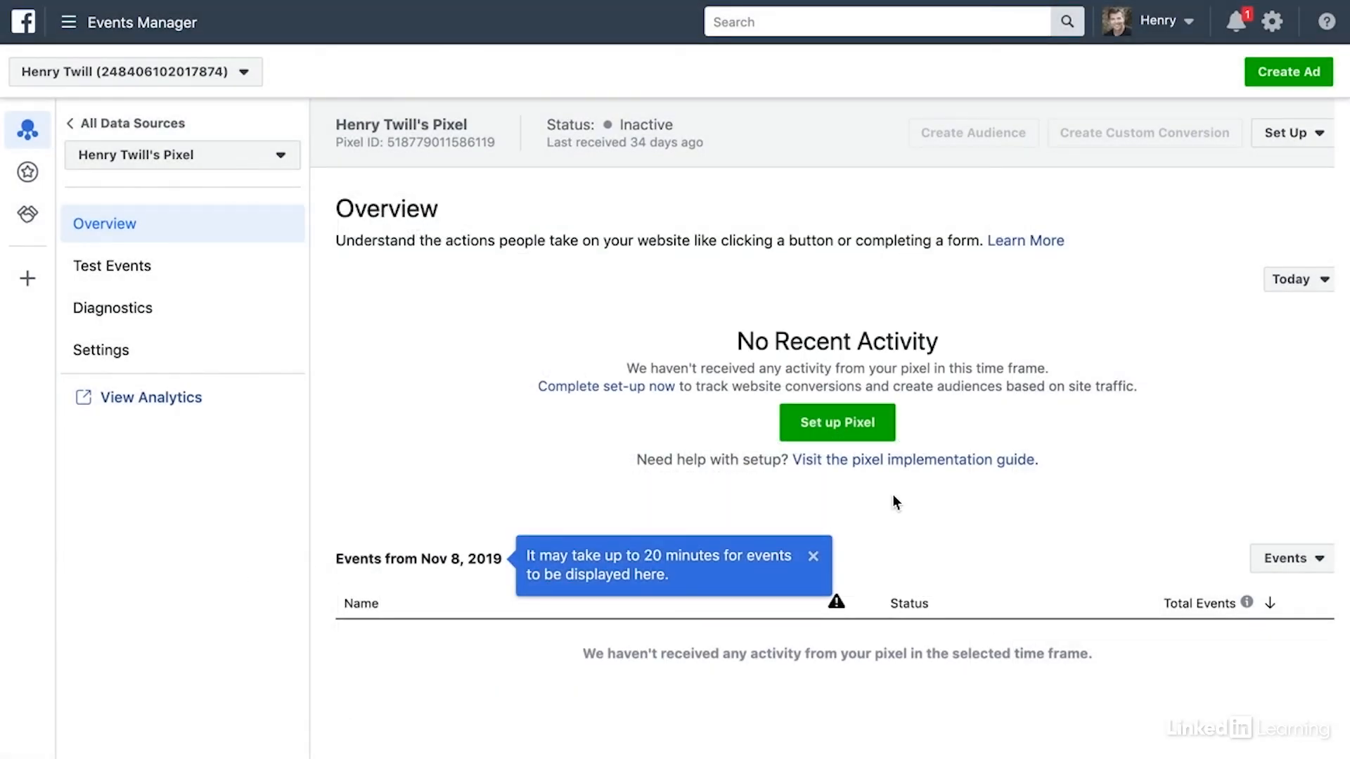
# Dismiss the delayed-events note and head to Custom Conversions from the sidebar.
pyautogui.click(812, 556)
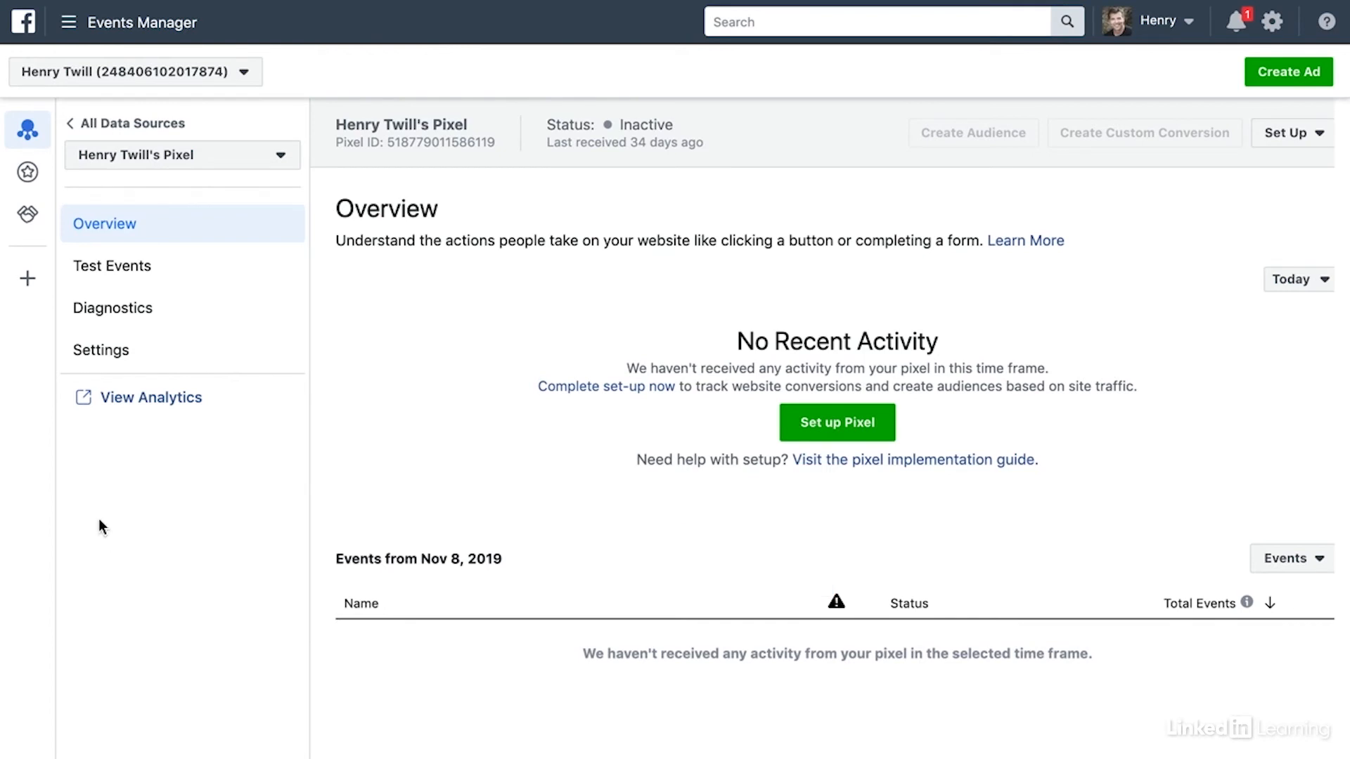
pyautogui.moveTo(408, 394)
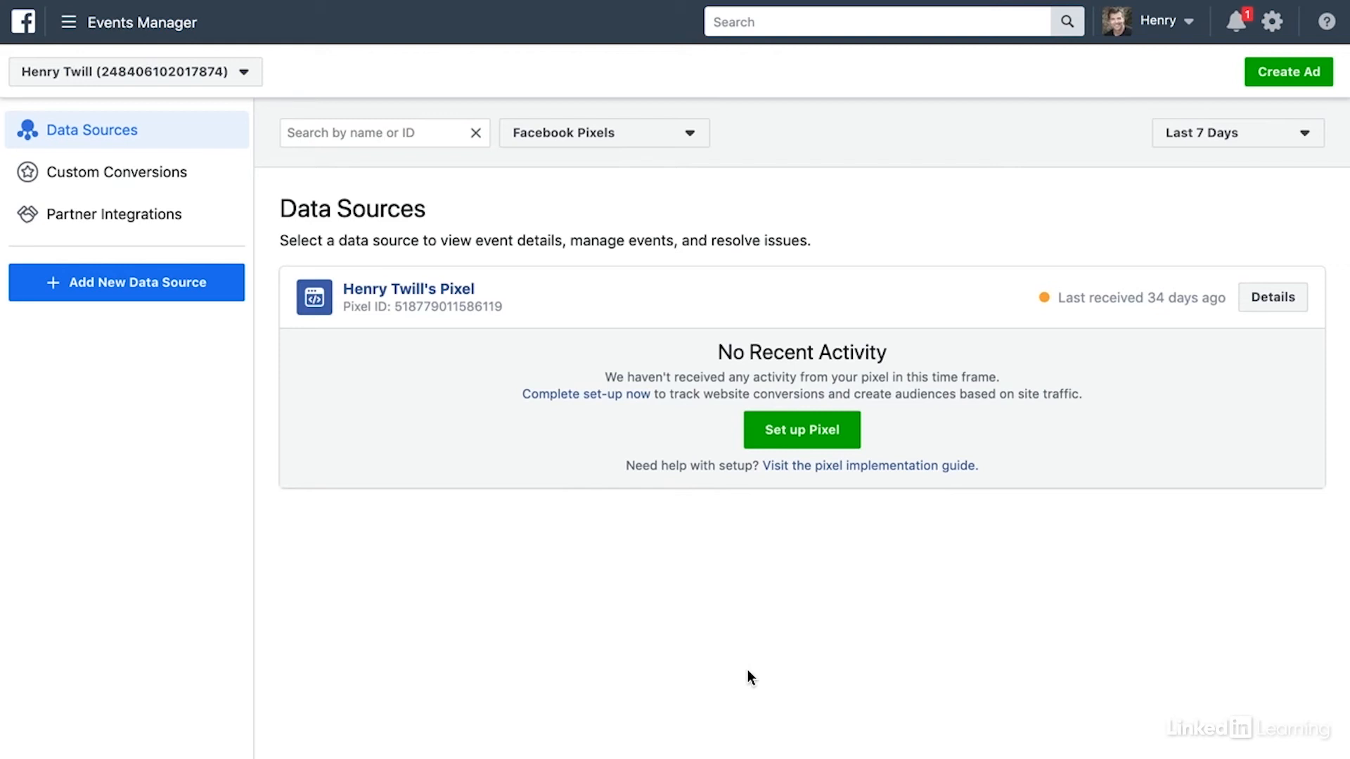
pyautogui.moveTo(1127, 316)
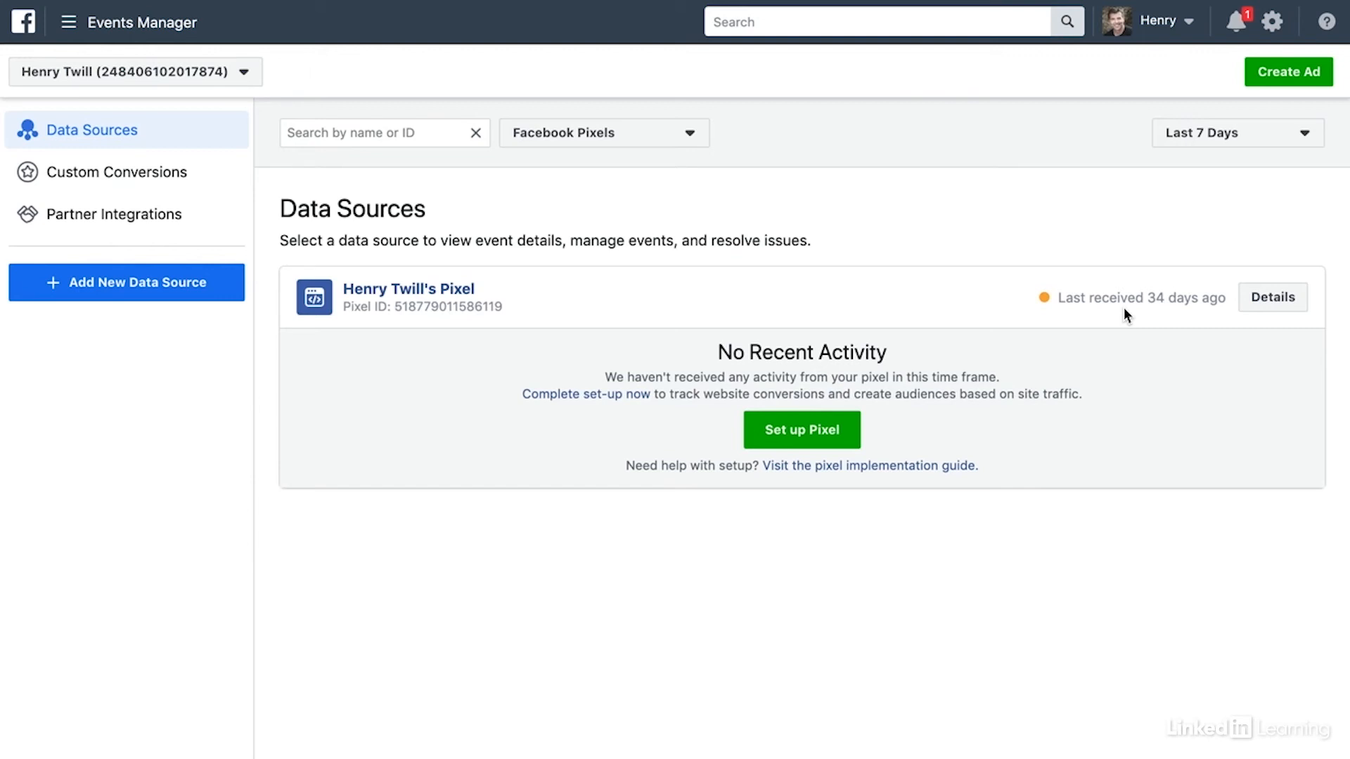
pyautogui.click(117, 172)
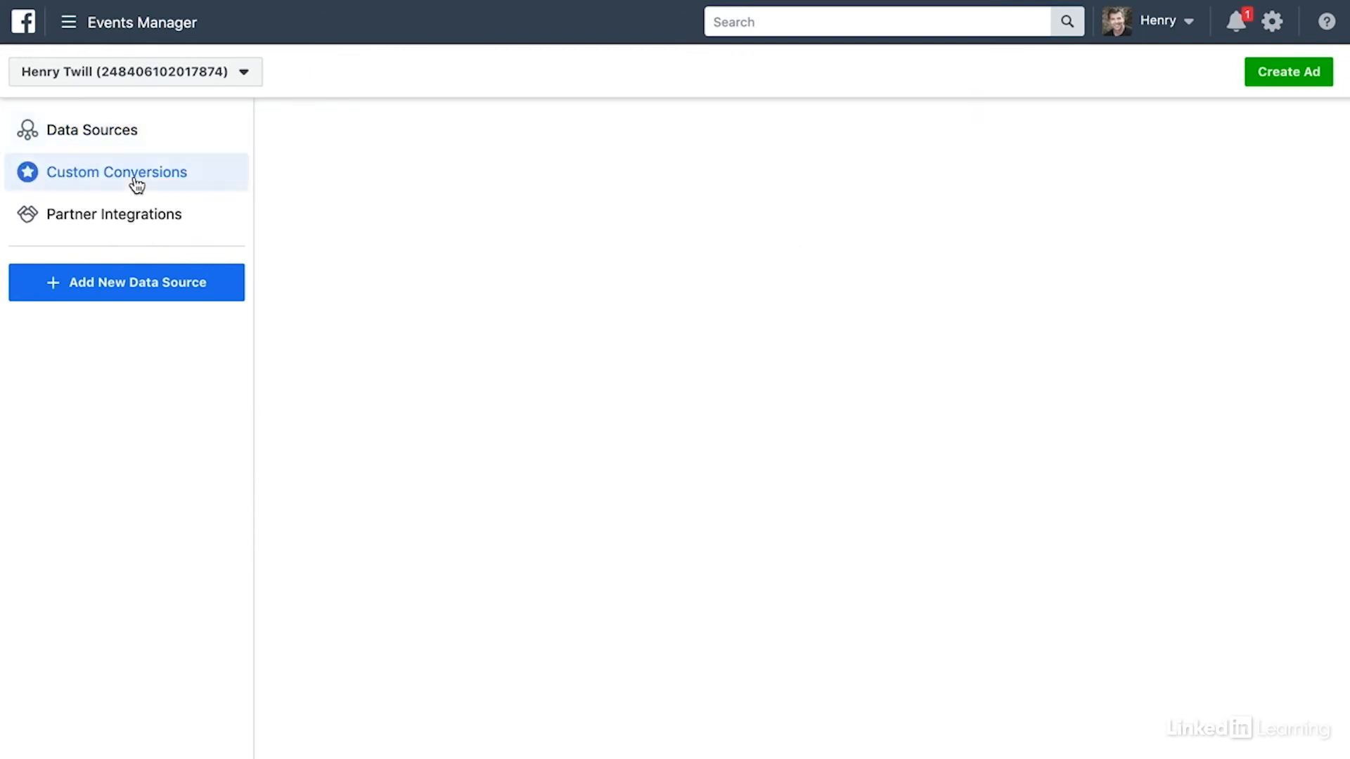
# Load the custom conversions table showing the Thank-you page conversion, then move to Partner Integrations.
pyautogui.click(119, 172)
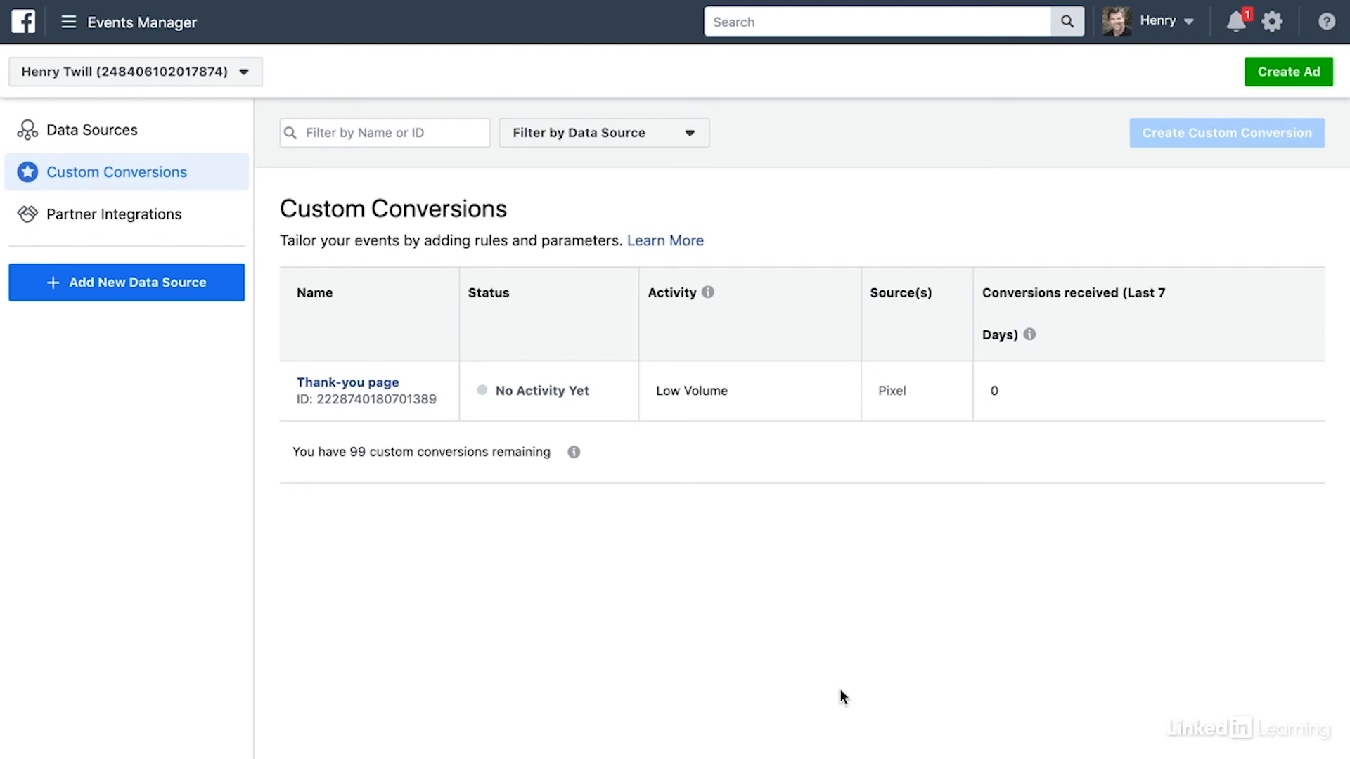
pyautogui.moveTo(896, 615)
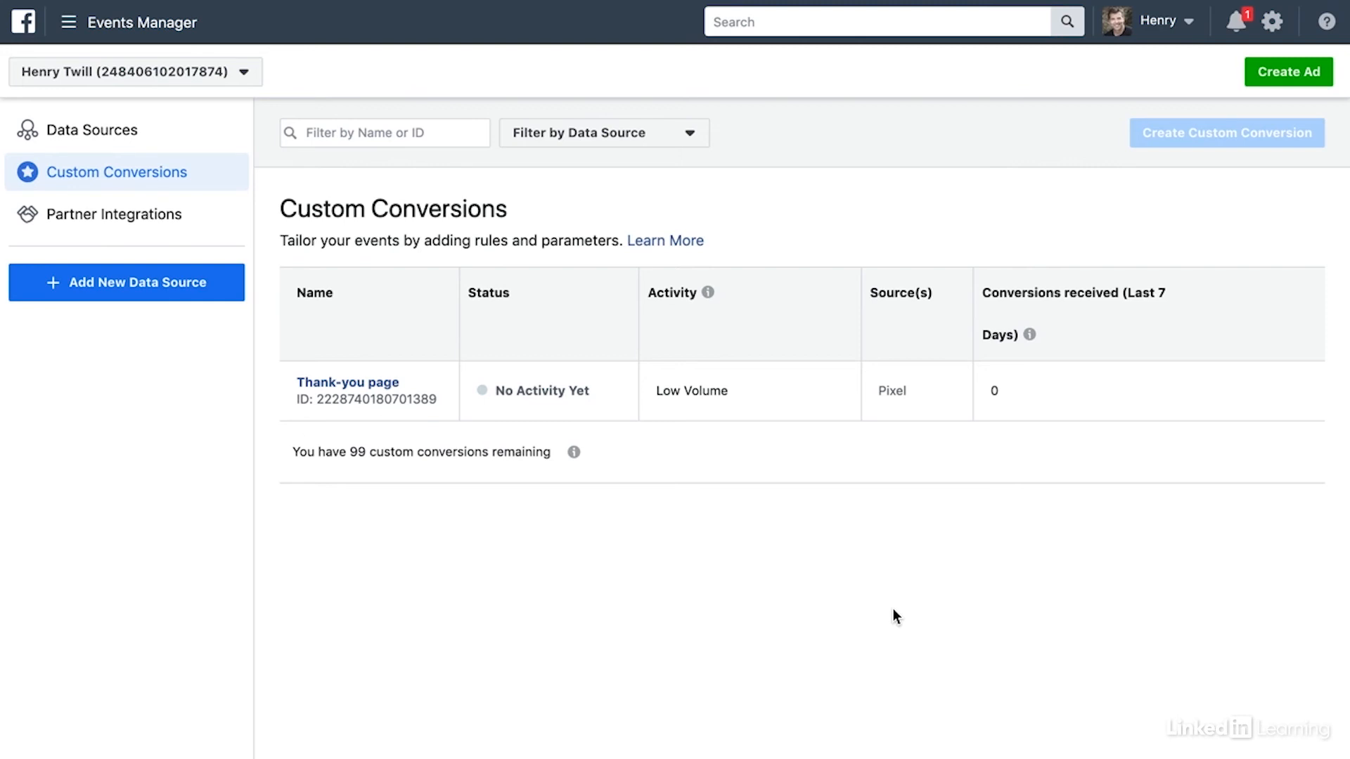
pyautogui.click(113, 213)
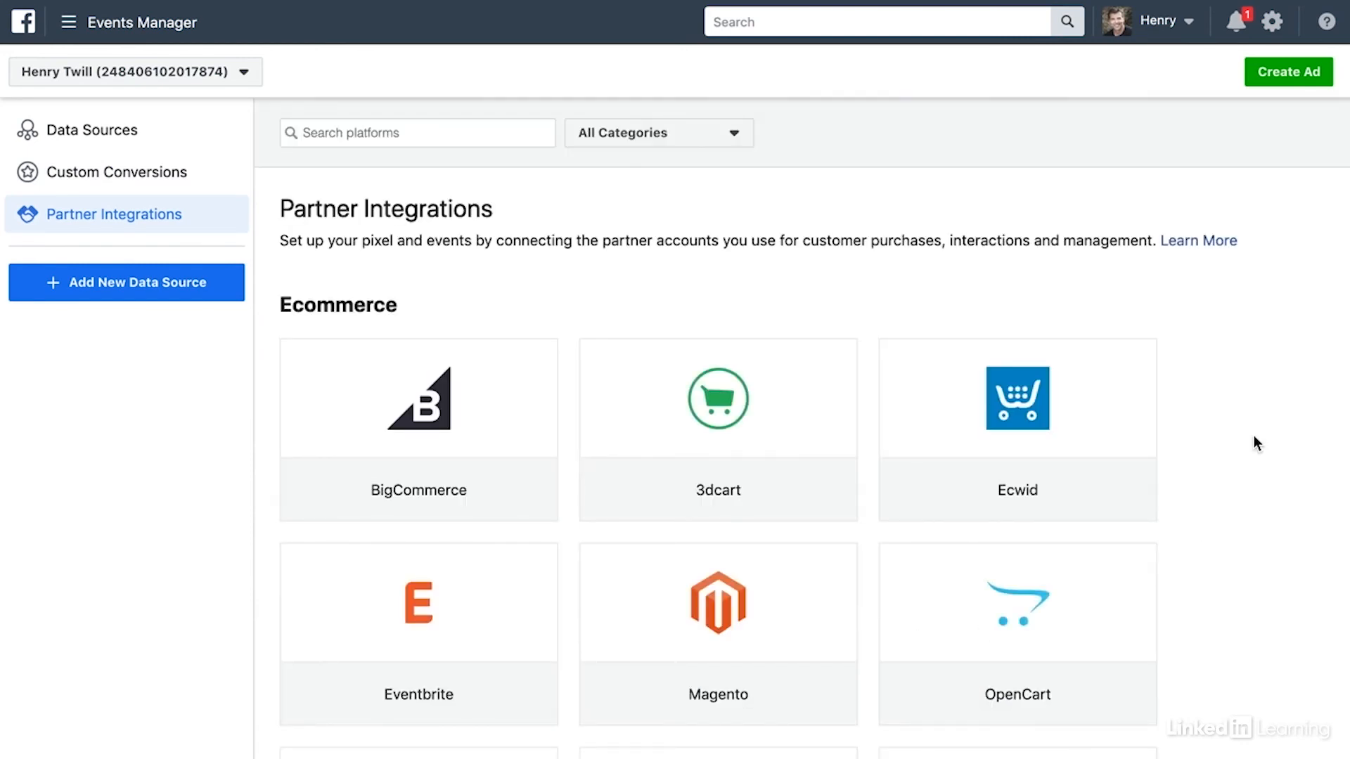
# Scroll through the ecommerce and website platform partners, then return to Data Sources.
pyautogui.scroll(-3)
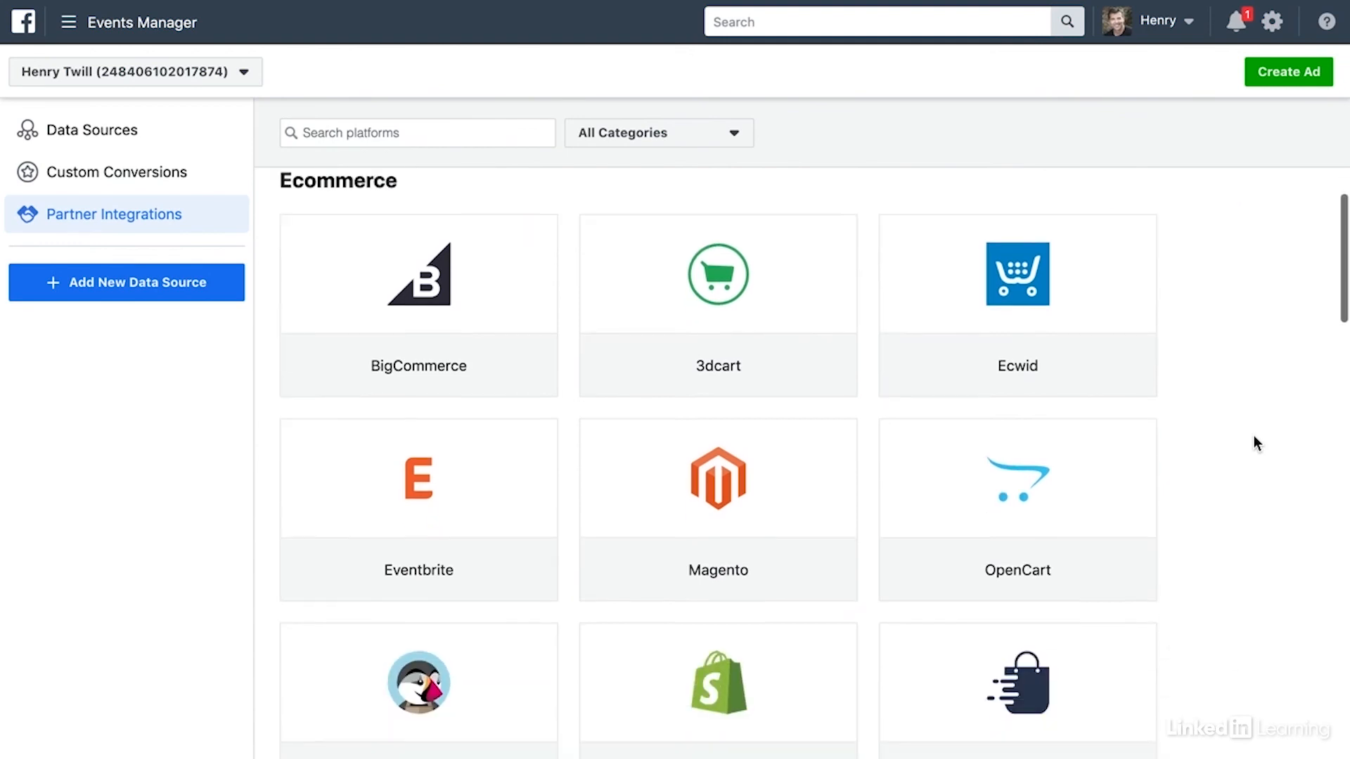
pyautogui.scroll(-3)
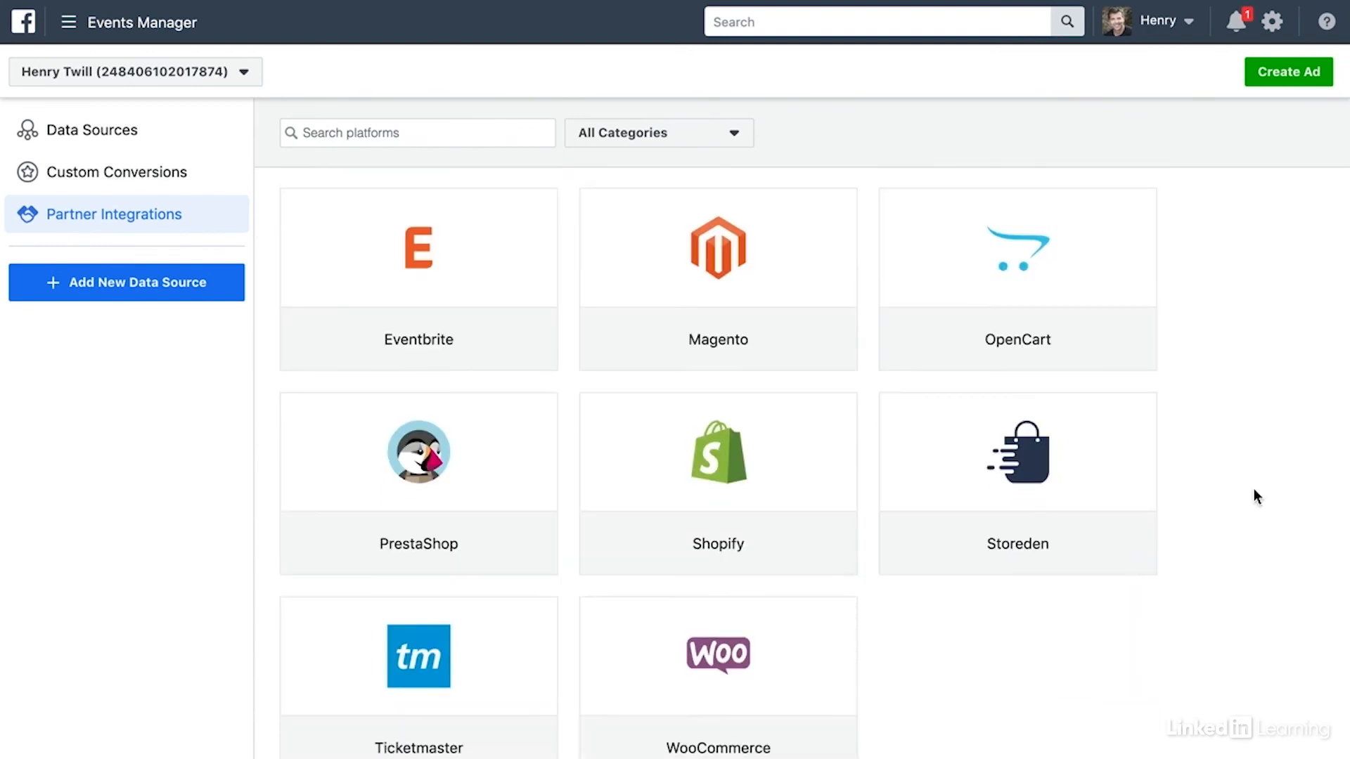
pyautogui.scroll(-3)
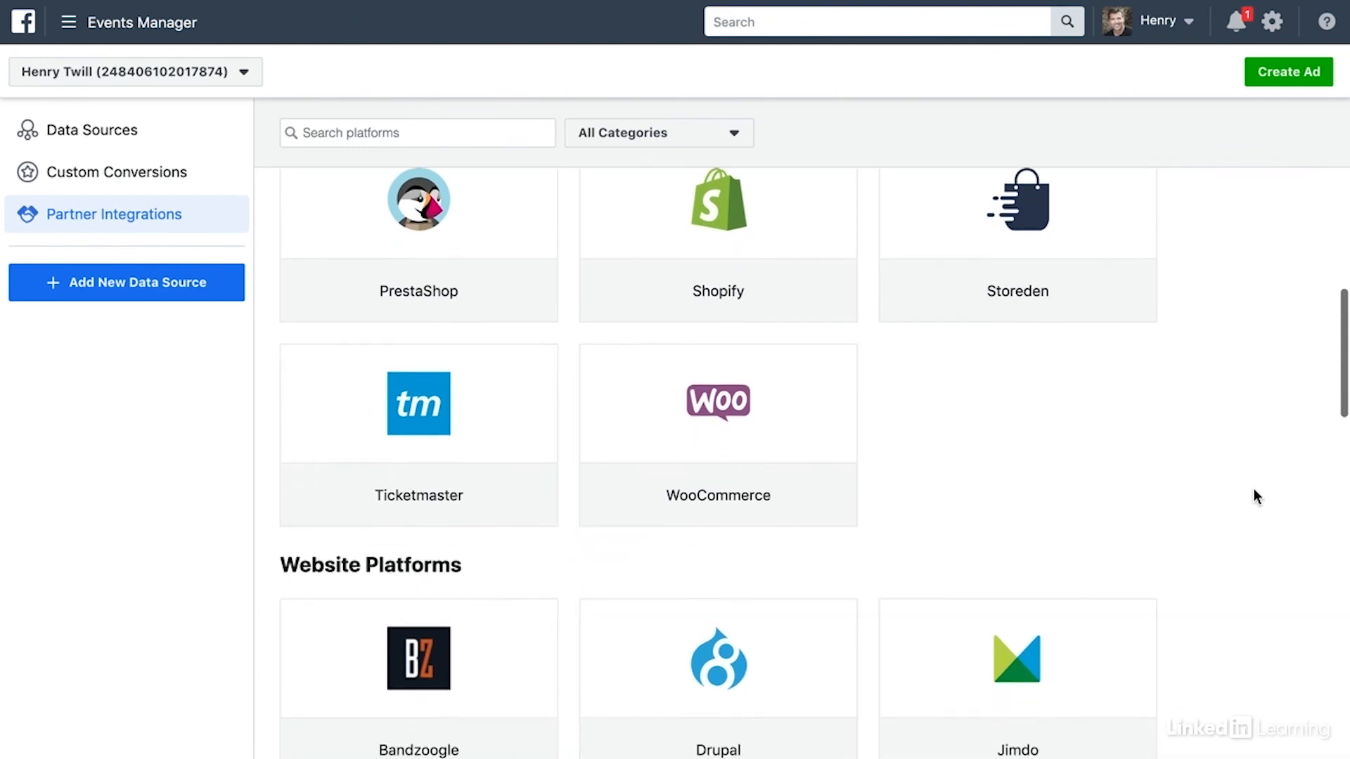
pyautogui.scroll(-3)
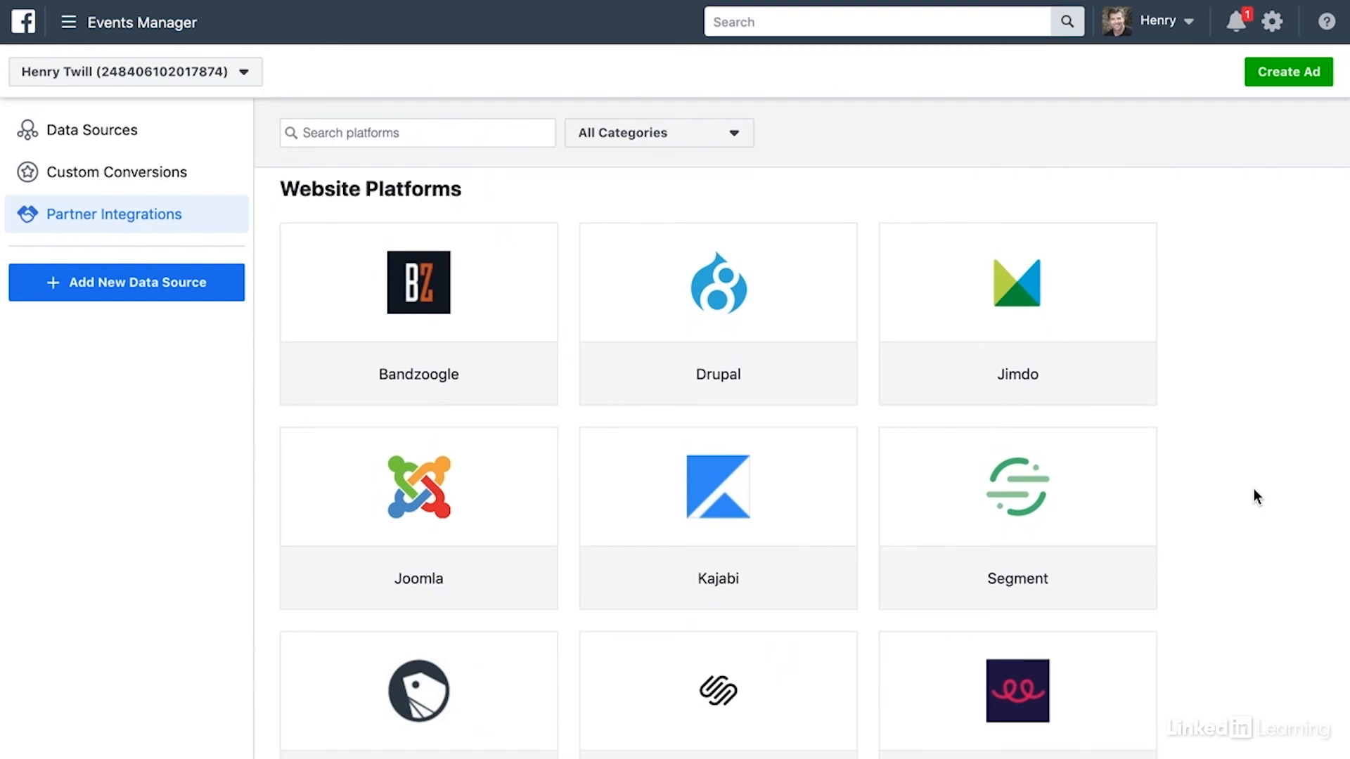
pyautogui.click(93, 129)
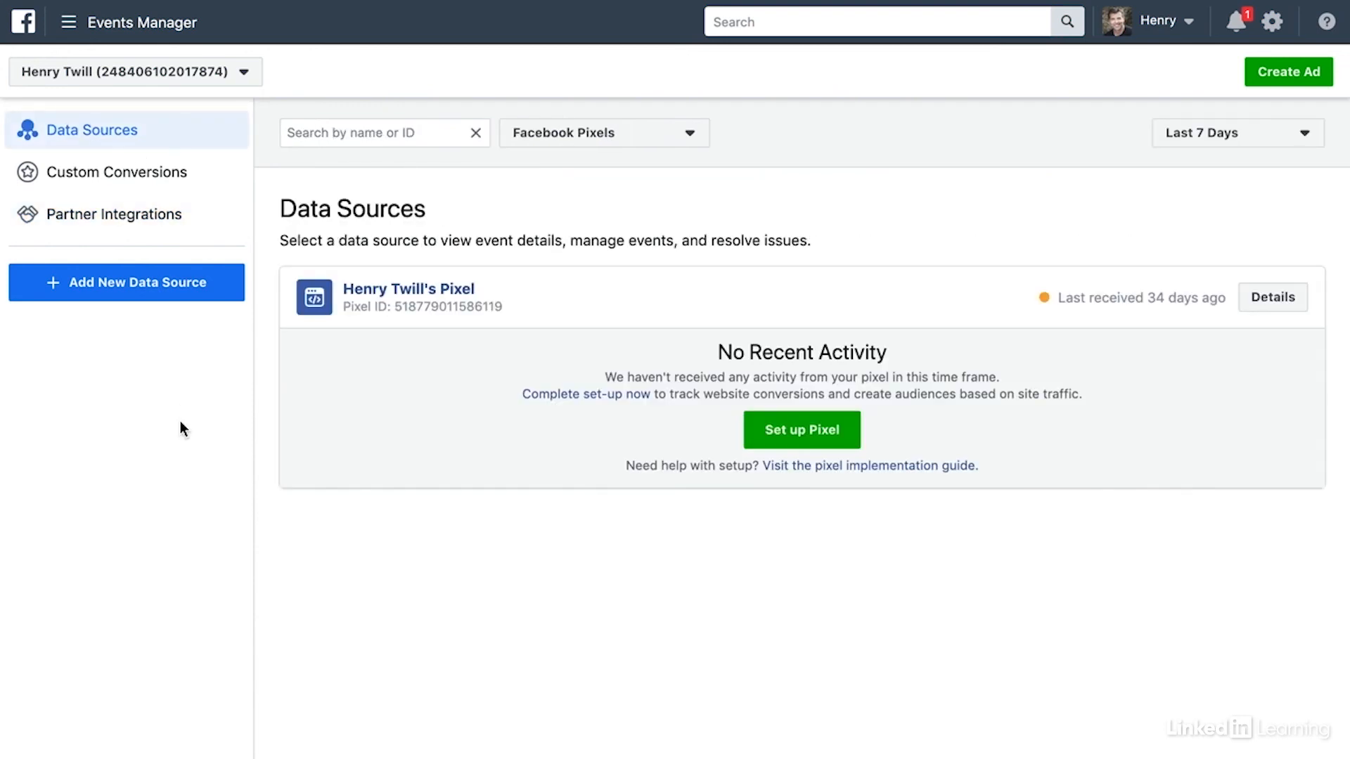
pyautogui.moveTo(110, 520)
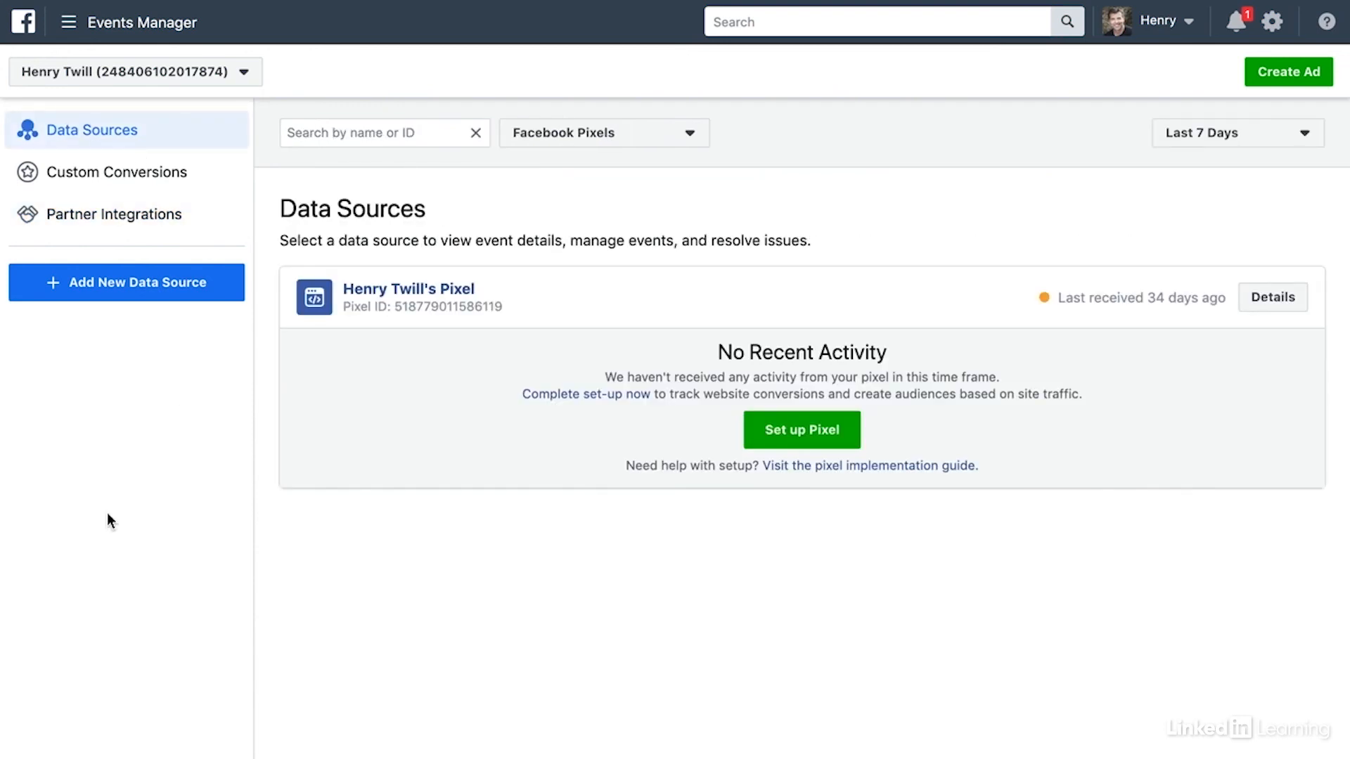